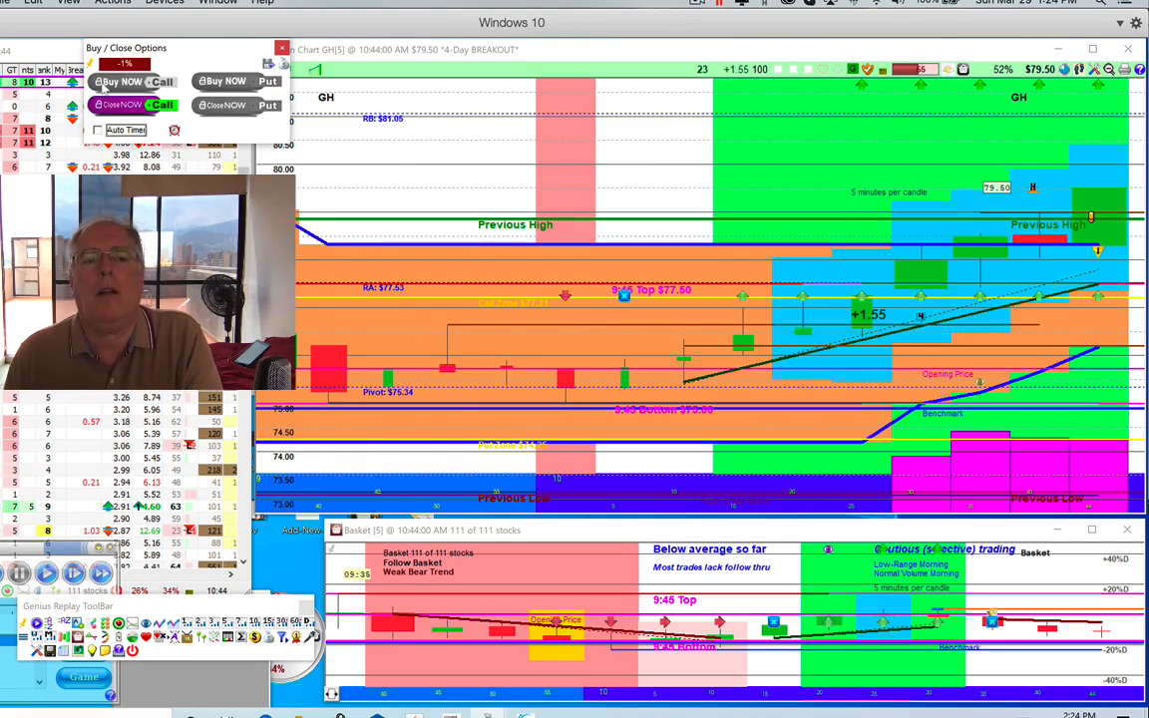
Buy a GH call at 10:44 AM on the replayed chart.
{"action": "left_click", "coordinate": [129, 104]}
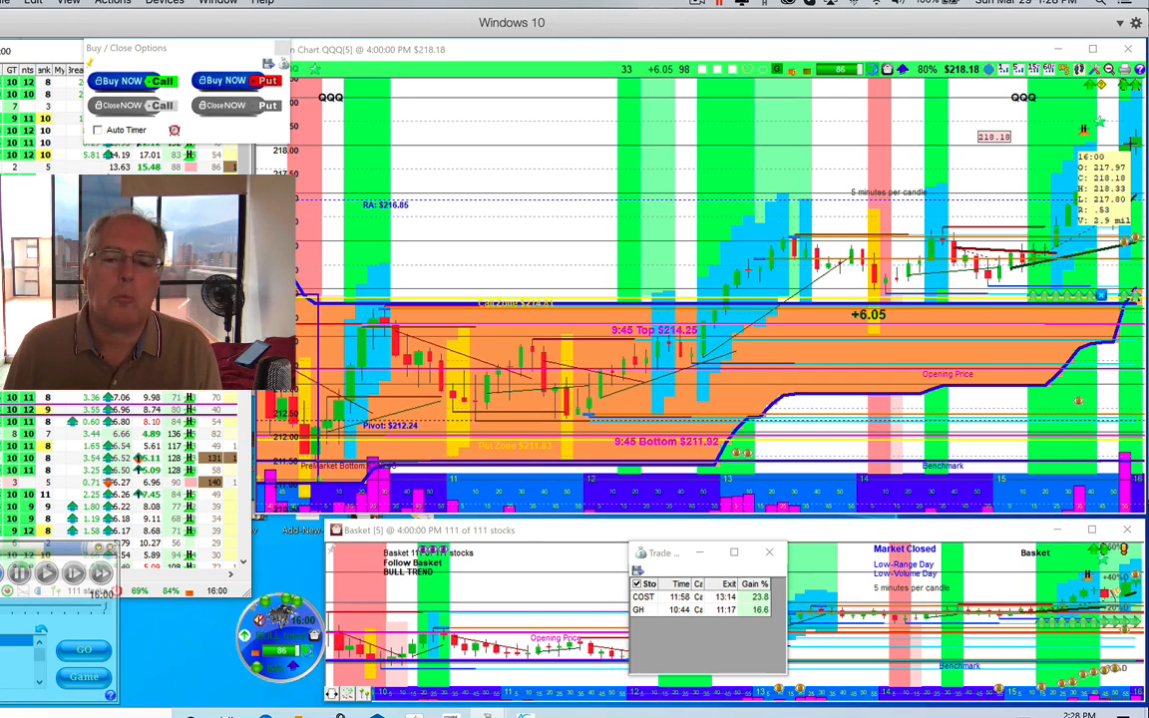
{"action": "mouse_move", "coordinate": [535, 169]}
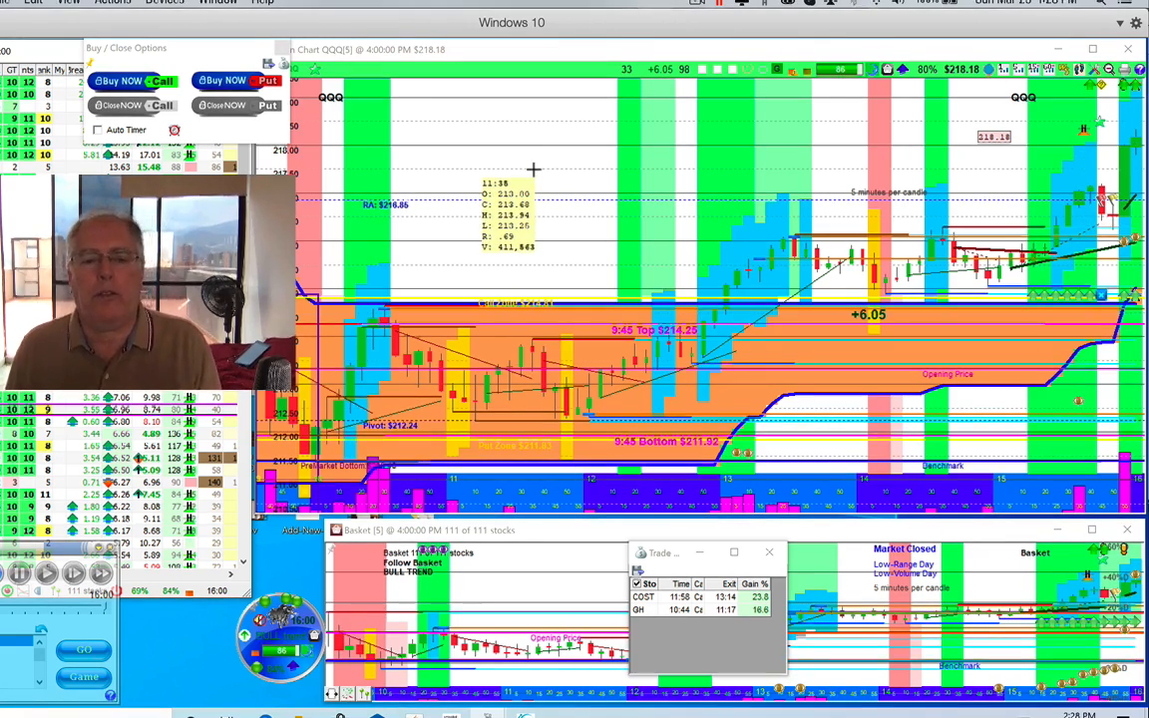